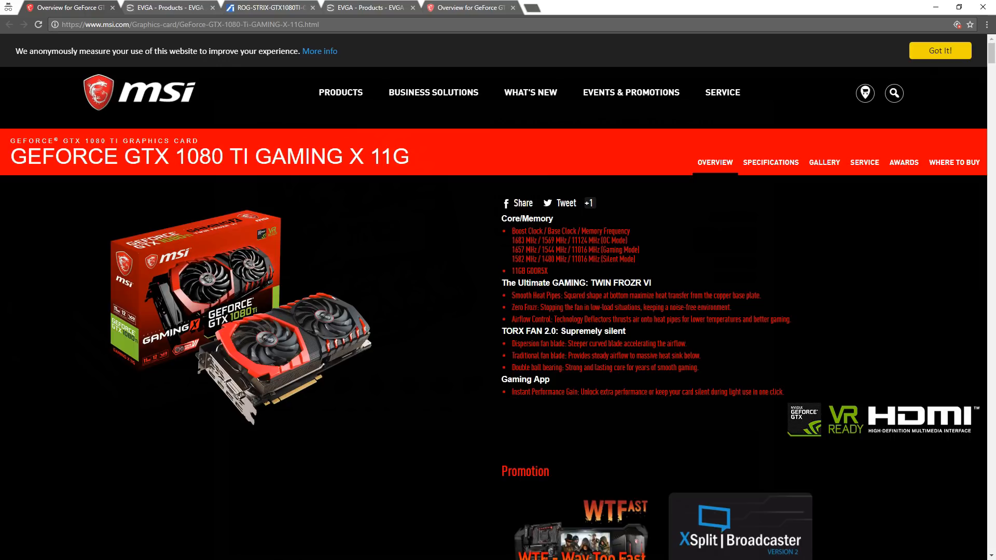
# View the ASUS ROG STRIX GTX 1080 Ti tab, then EVGA's Black Edition page.
pyautogui.click(260, 7)
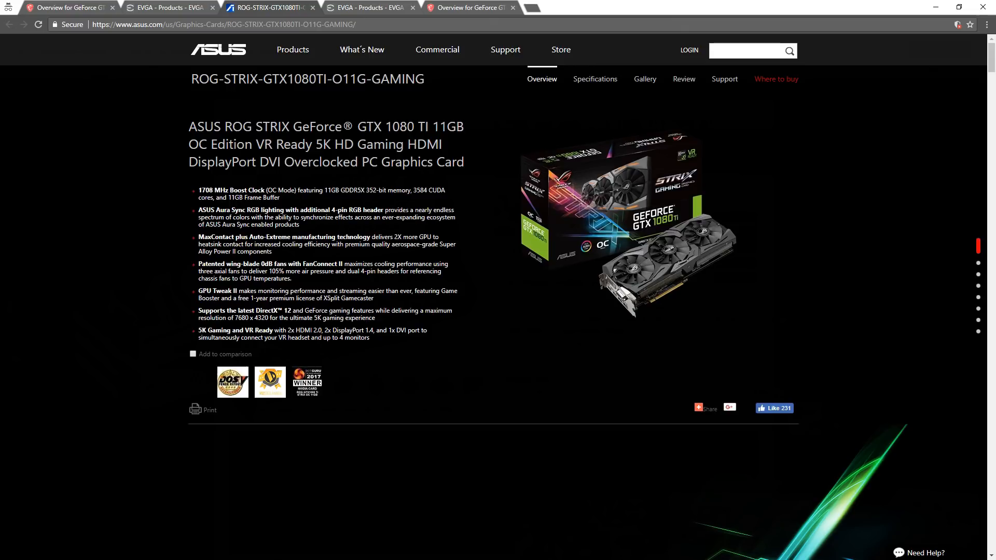
pyautogui.click(168, 7)
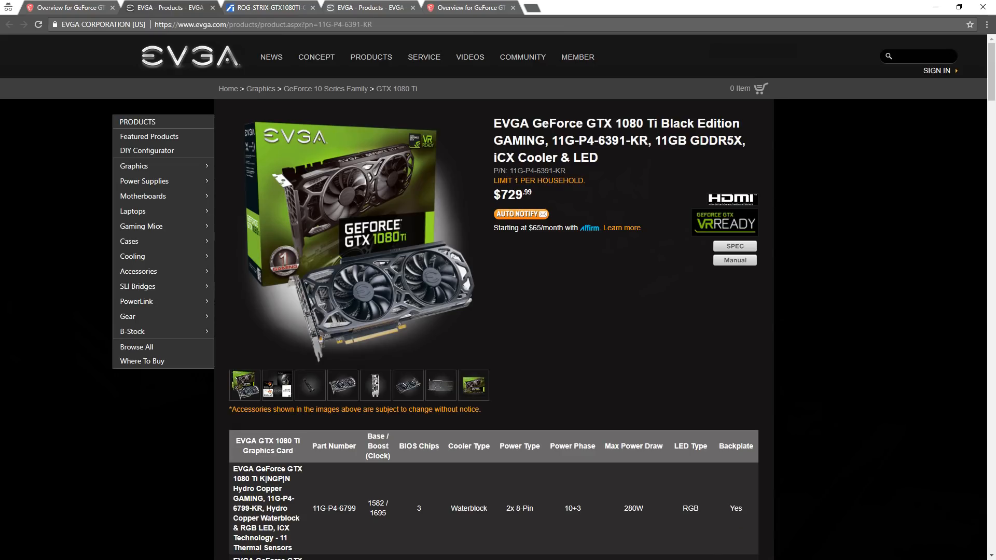